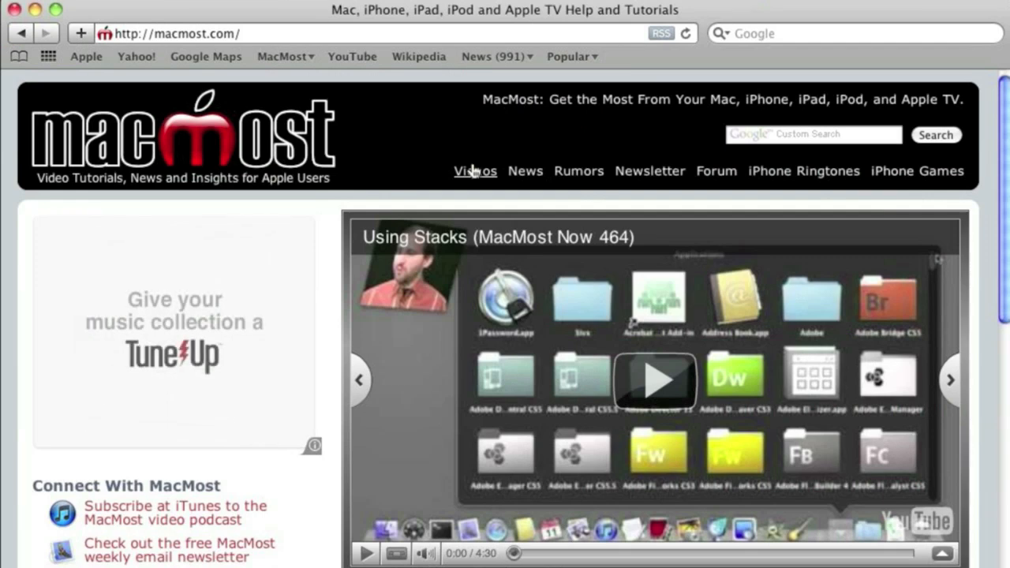
- View the MacMost Video Archive By Category, scrolled to the iPad, iPhone OS and iPhoto listings
left_click(475, 170)
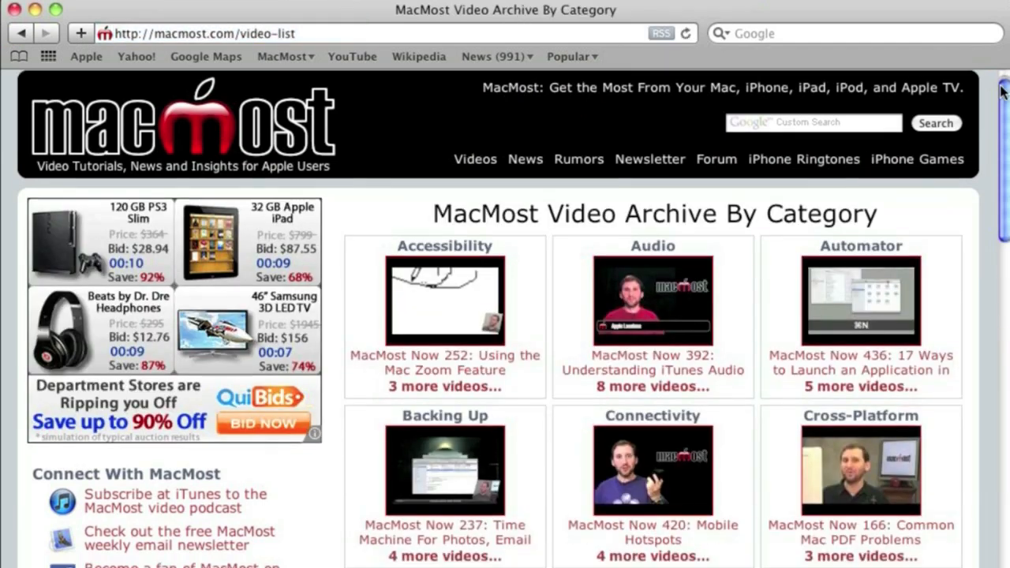
scroll("down", 3)
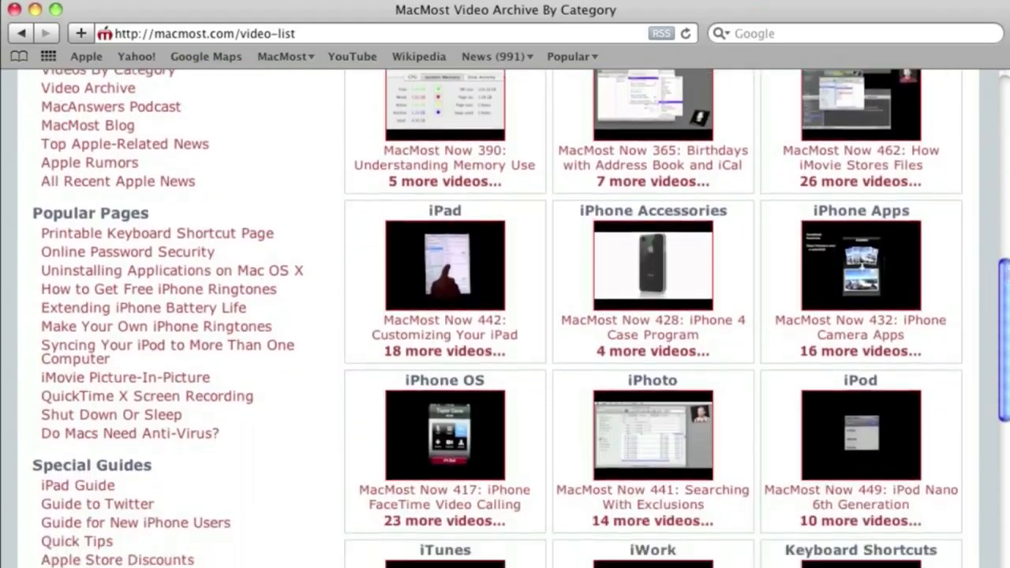